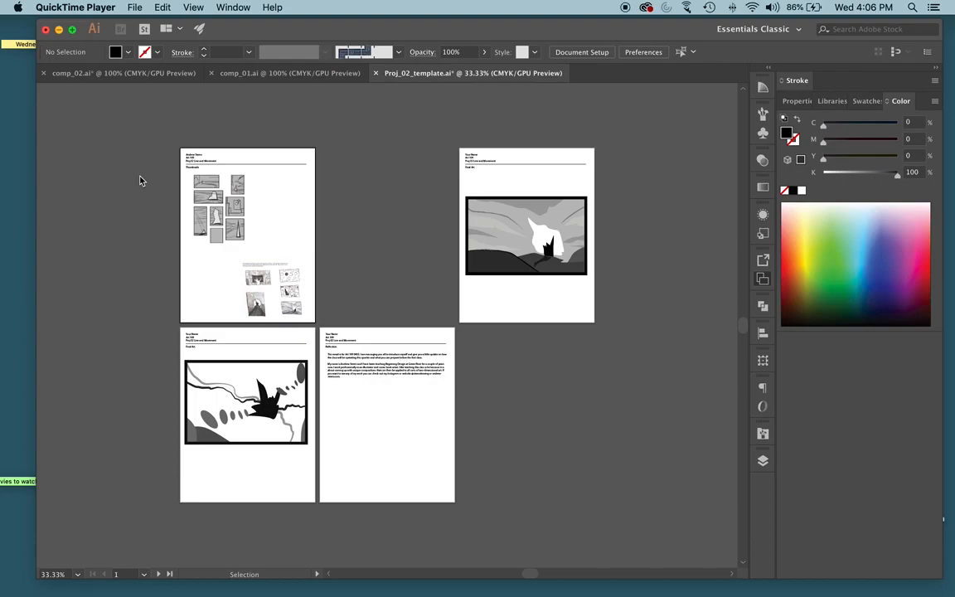
mouse_move(139, 199)
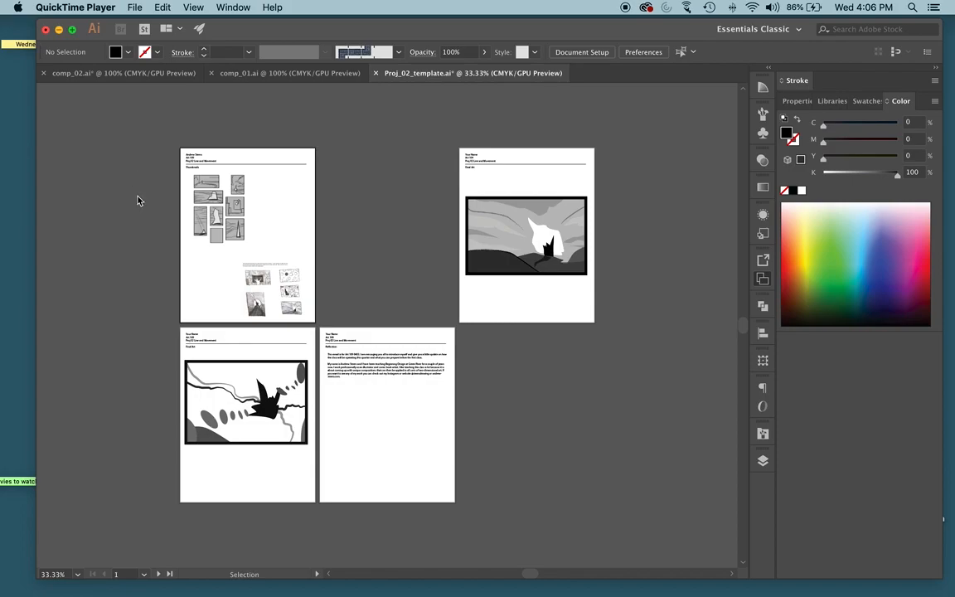
mouse_move(478, 256)
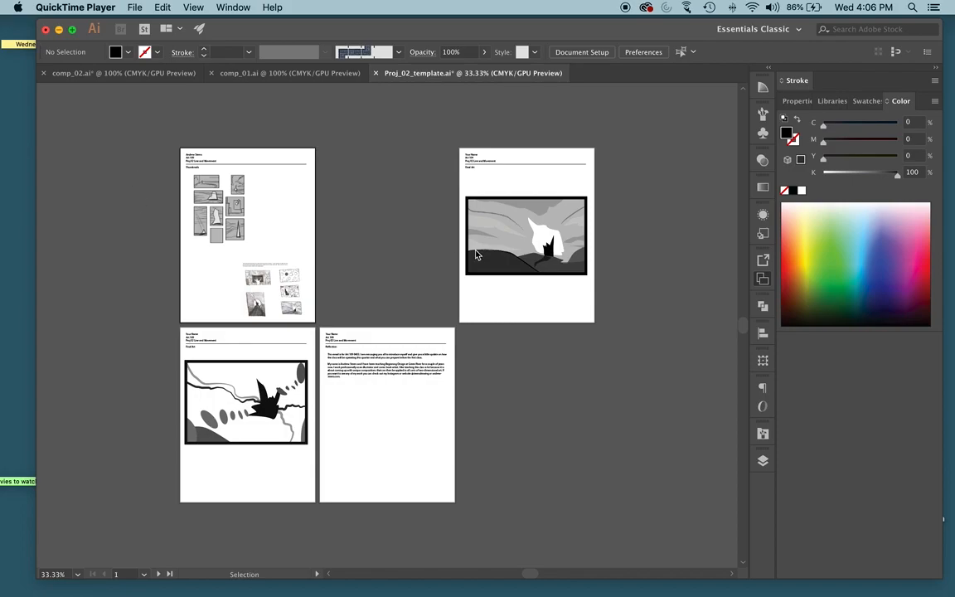
- Reach for the File menu but land in the video player's menu bar instead
left_click(134, 7)
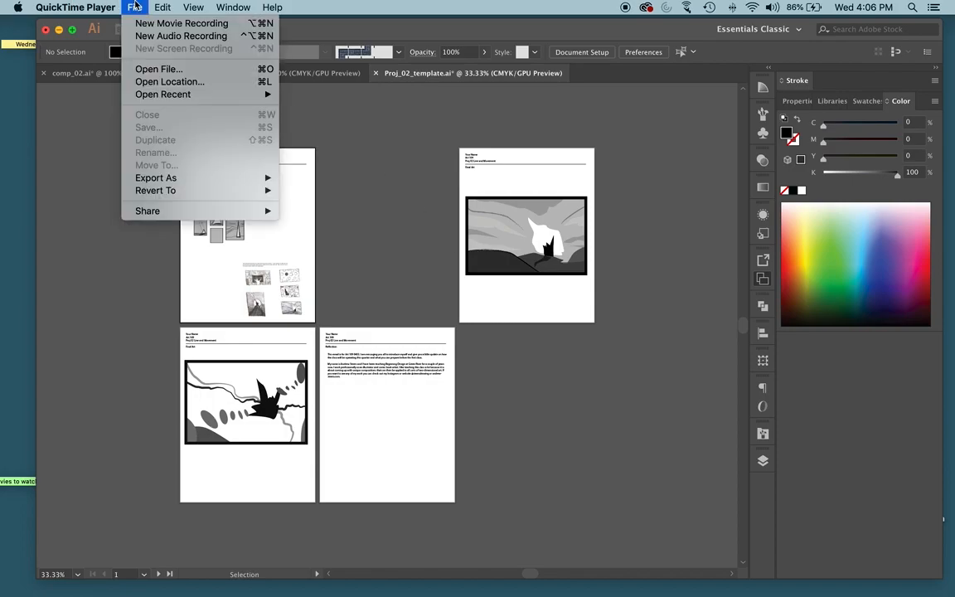
mouse_move(113, 479)
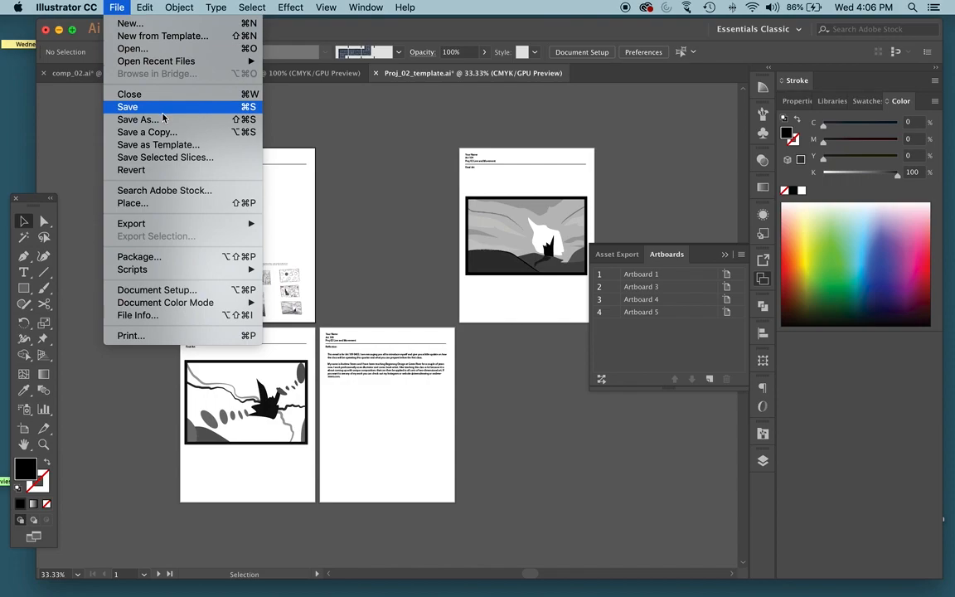
- Save the template as AndrewSteers_proj02.ai on the Desktop, PDF-compatible with compression
left_click(138, 120)
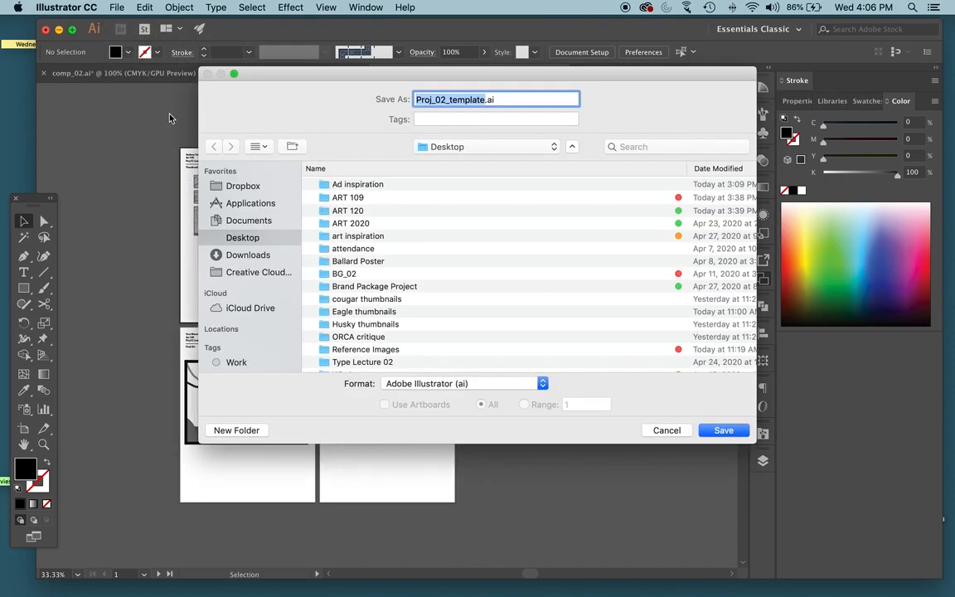
left_click(479, 100)
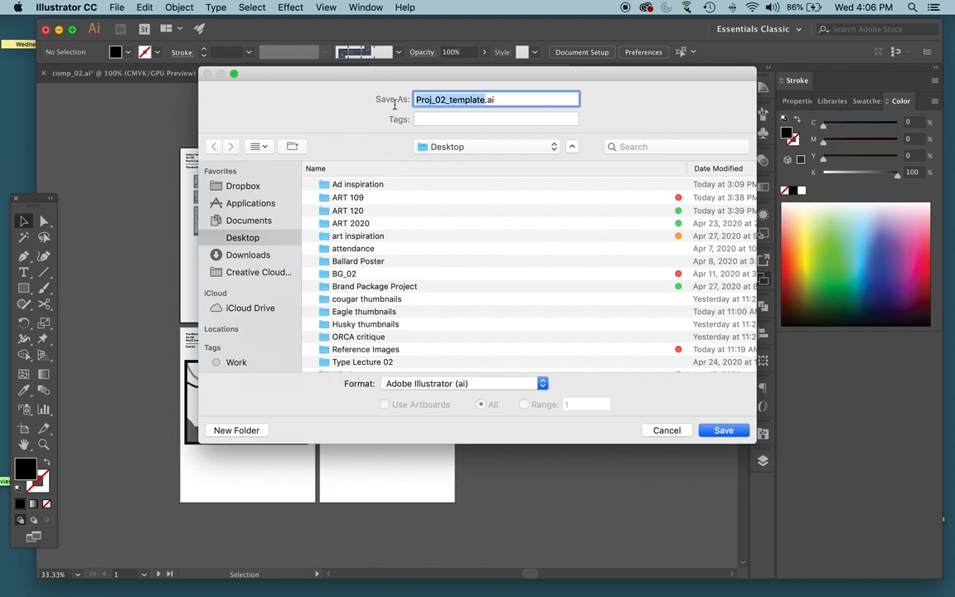
type("Steers.ai")
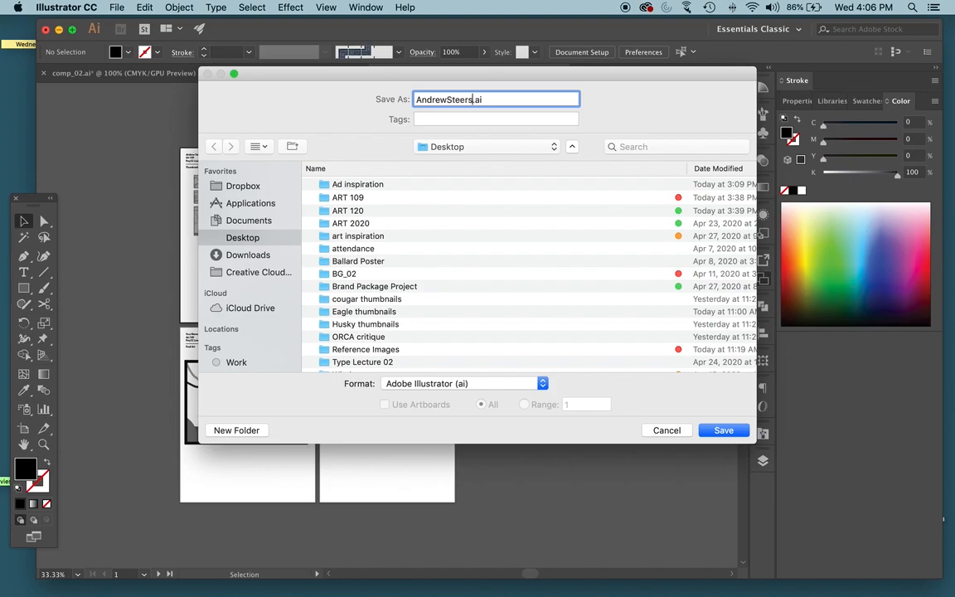
type("_proj")
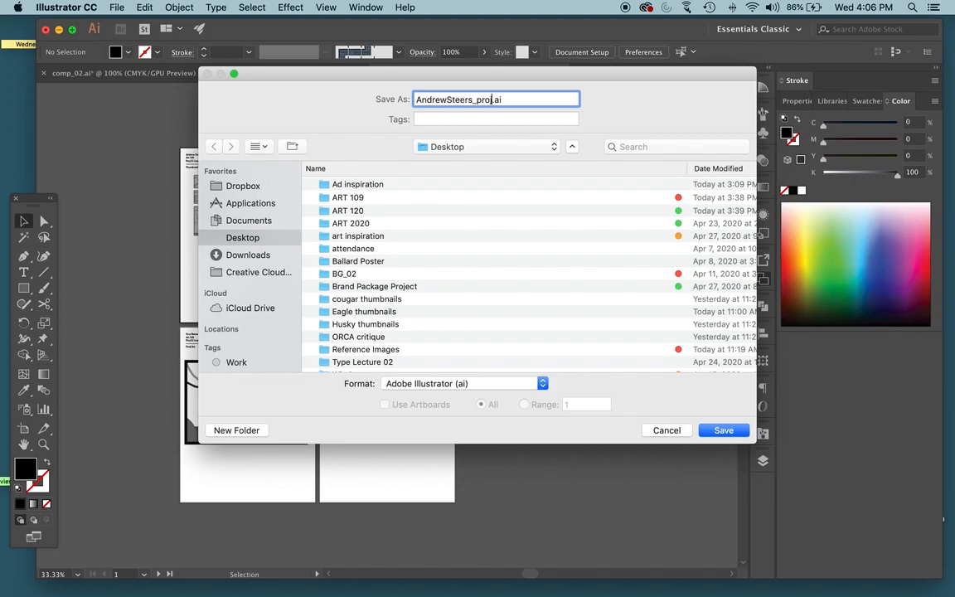
type("02")
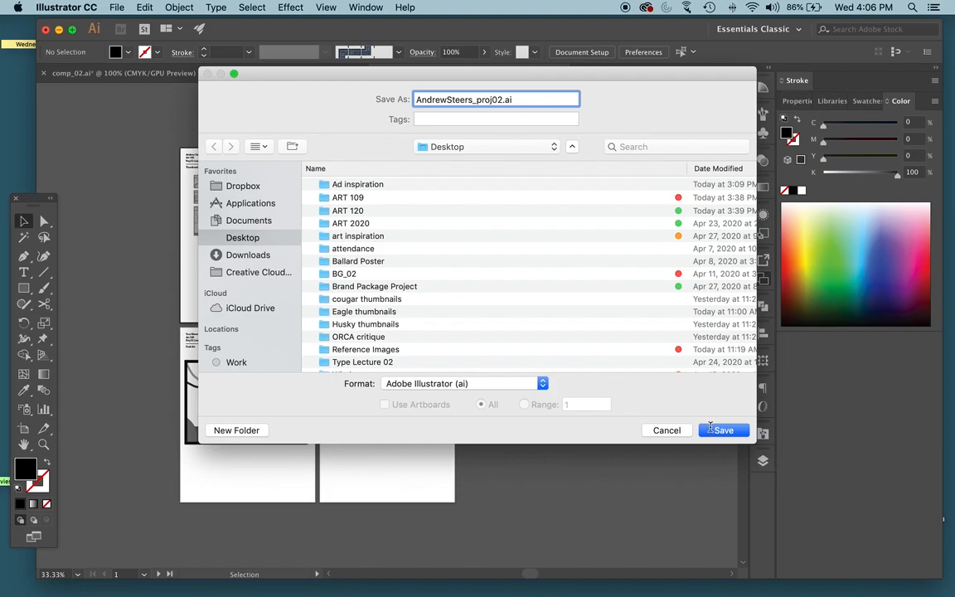
left_click(723, 430)
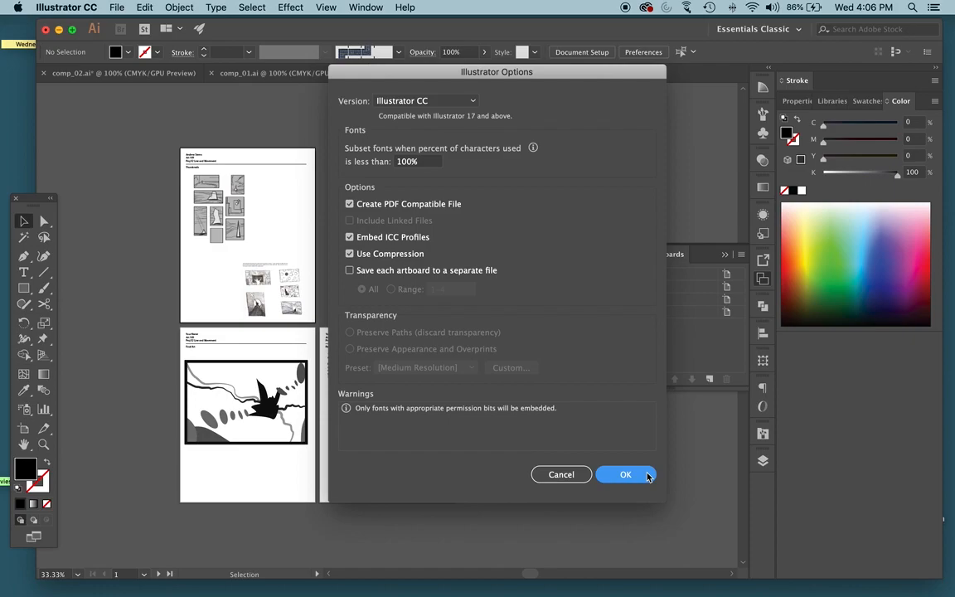
left_click(627, 474)
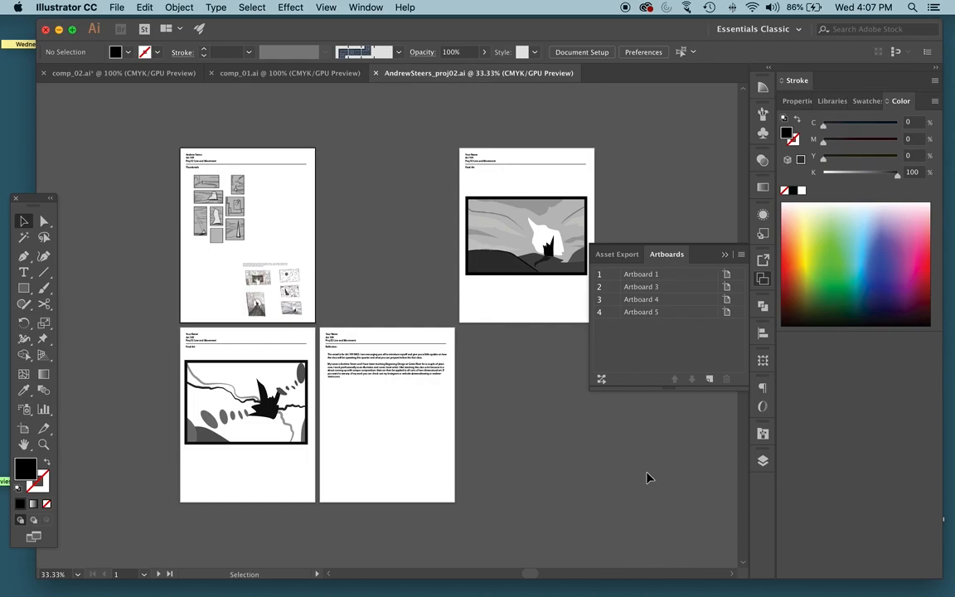
mouse_move(651, 478)
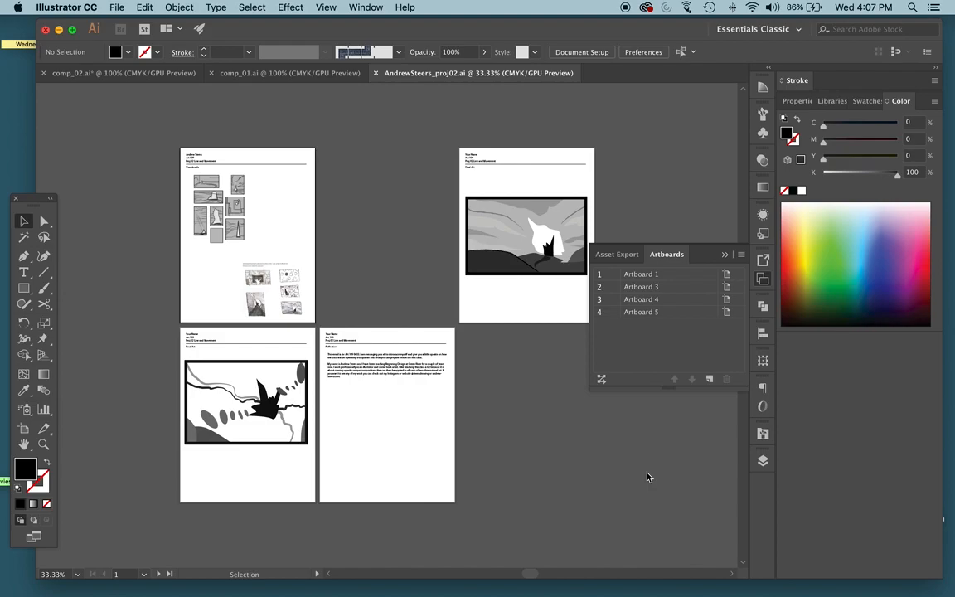
mouse_move(374, 300)
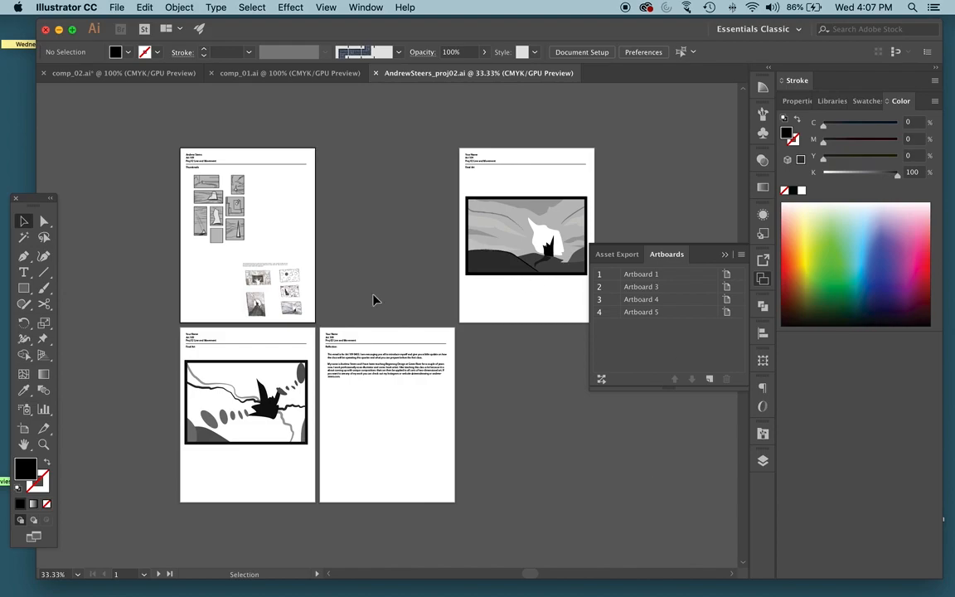
mouse_move(136, 377)
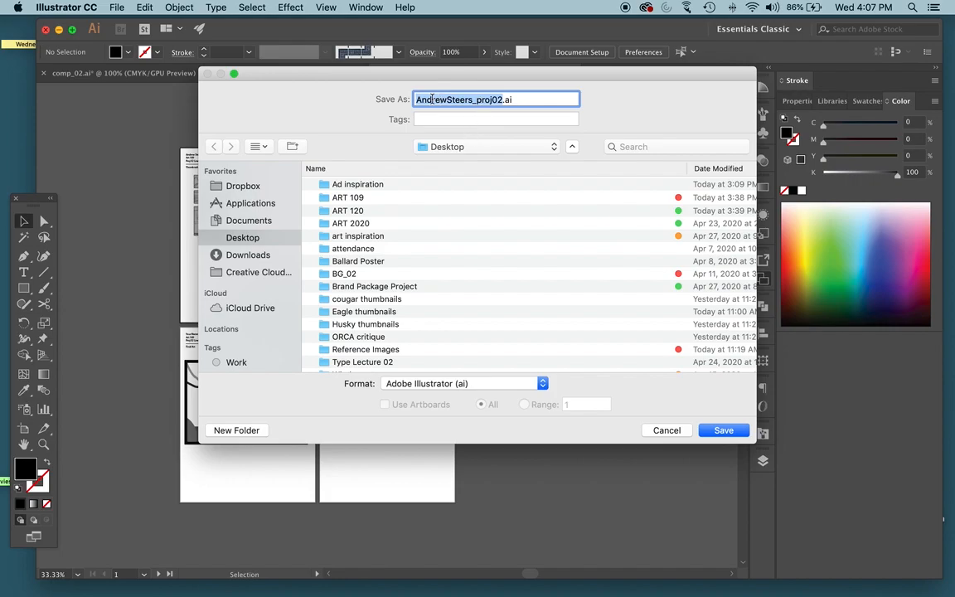
- Set the copy's format to Adobe PDF for all artboards and continue to the PDF settings
left_click(526, 99)
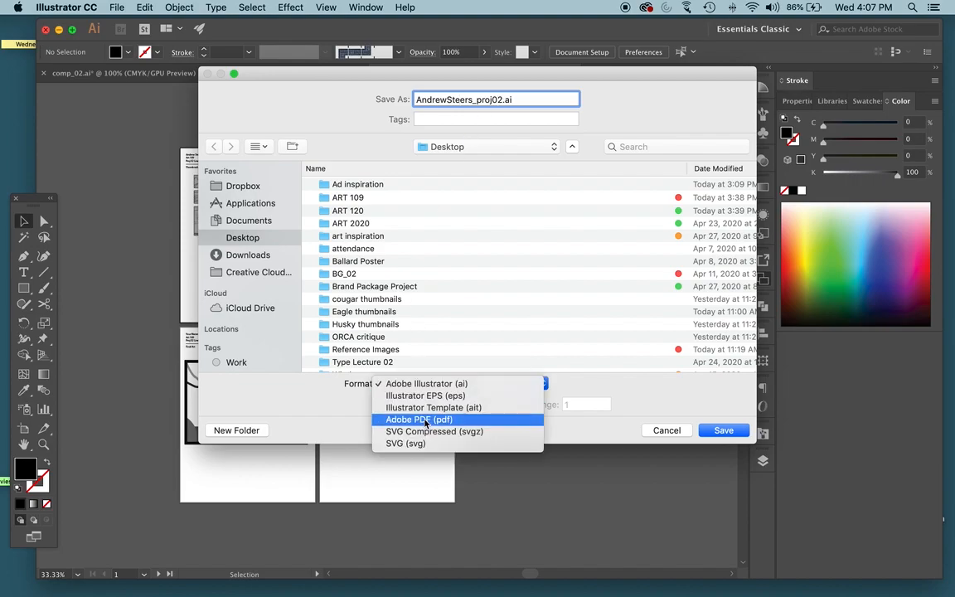
mouse_move(424, 423)
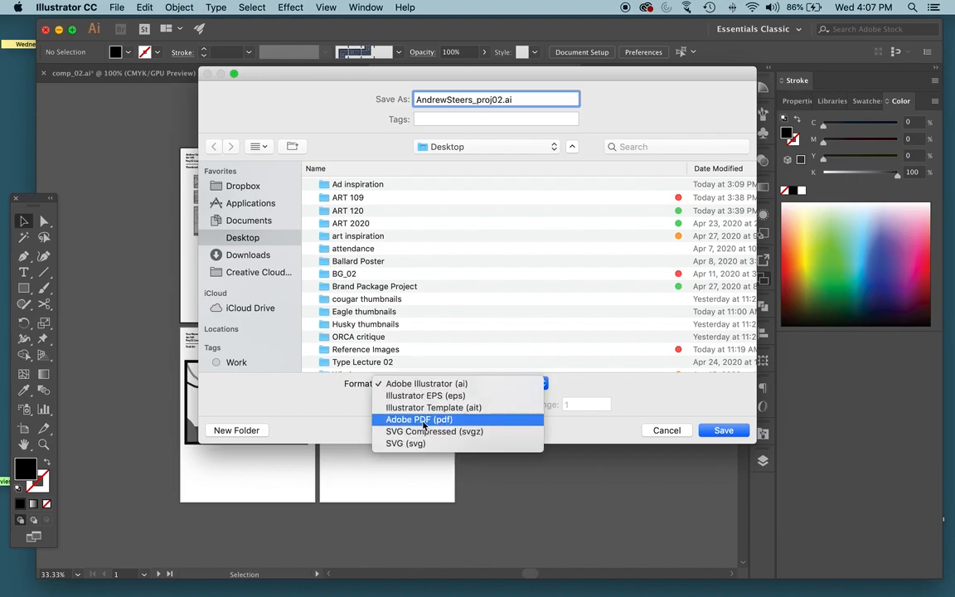
left_click(418, 418)
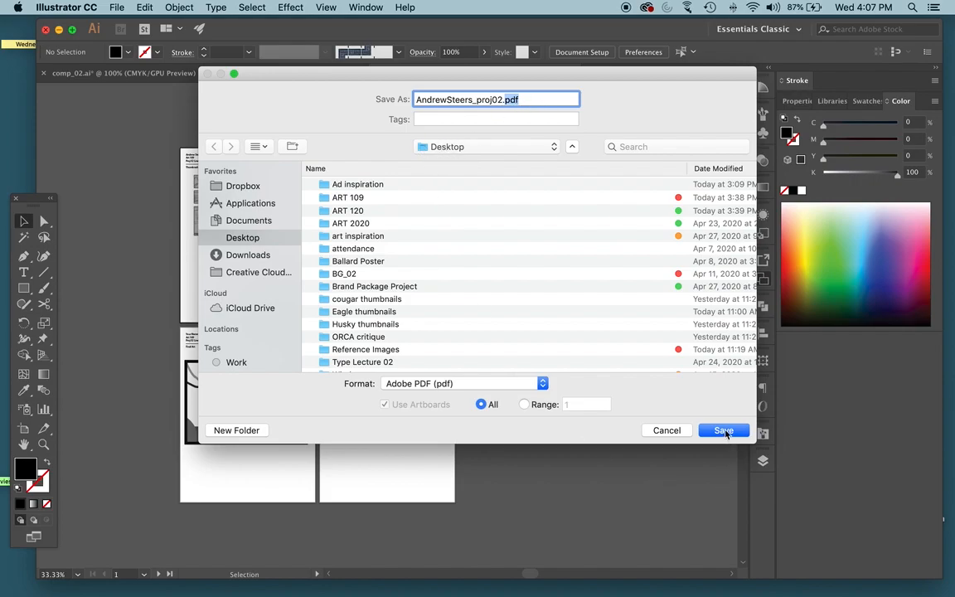
left_click(723, 431)
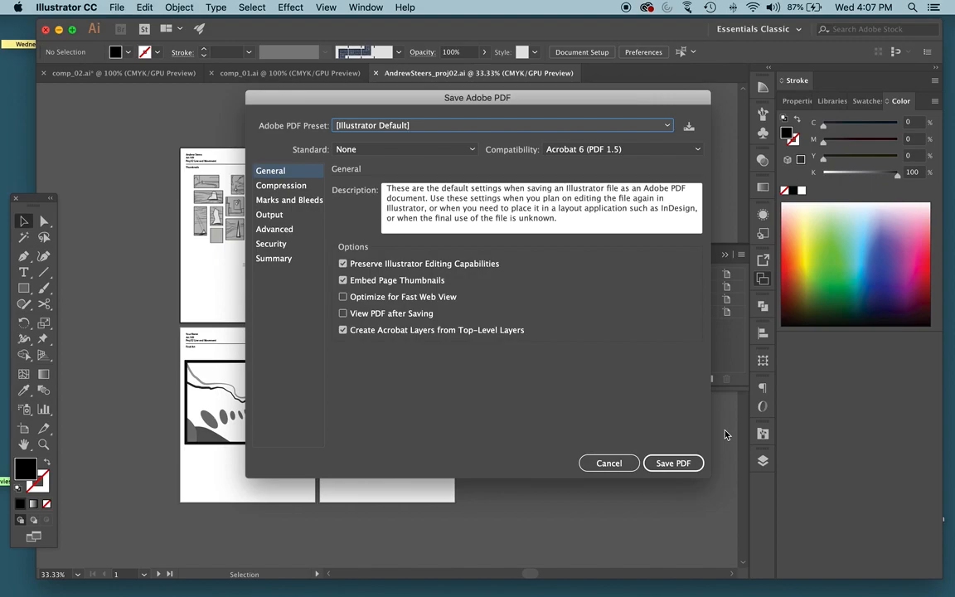
- Turn off Preserve Illustrator Editing Capabilities in the Save Adobe PDF settings
left_click(342, 263)
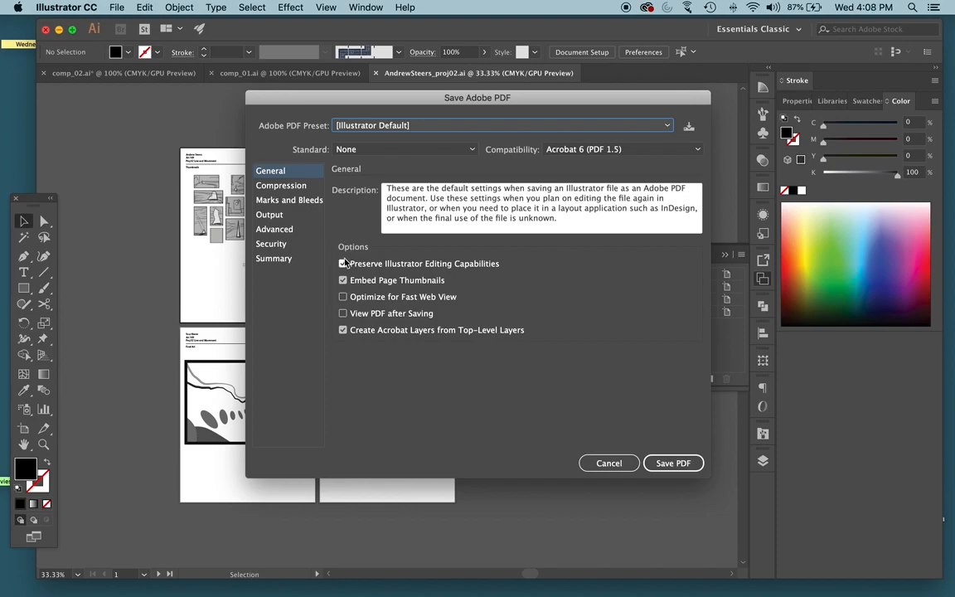
left_click(342, 262)
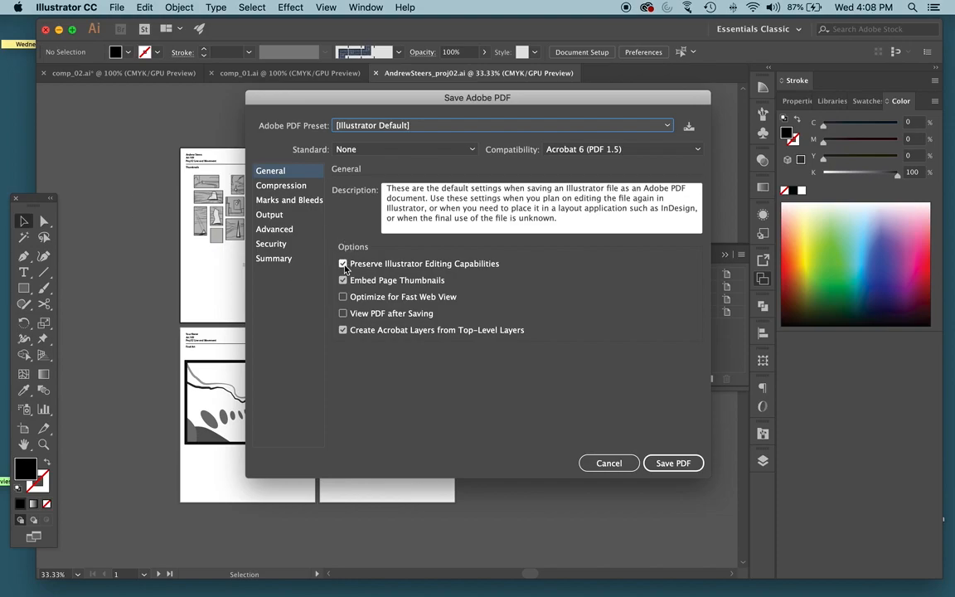
left_click(341, 262)
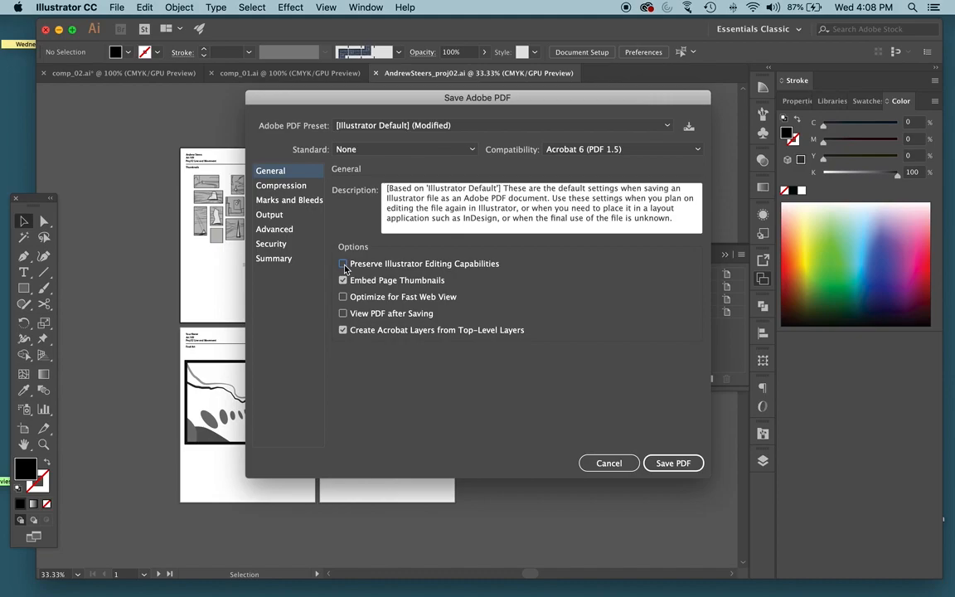
left_click(342, 263)
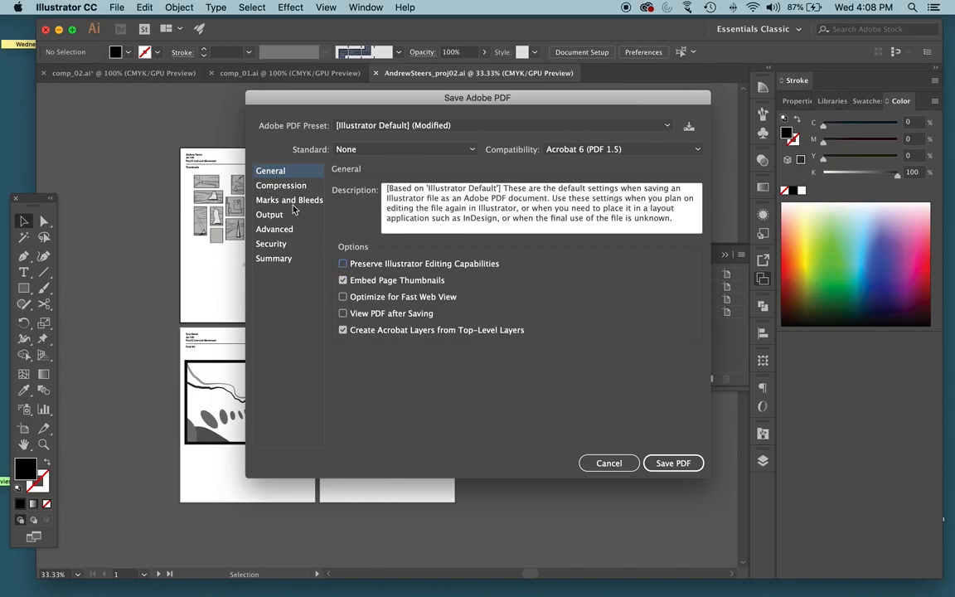
- Set colour, grayscale and monochrome image downsampling to Average in Compression
left_click(280, 185)
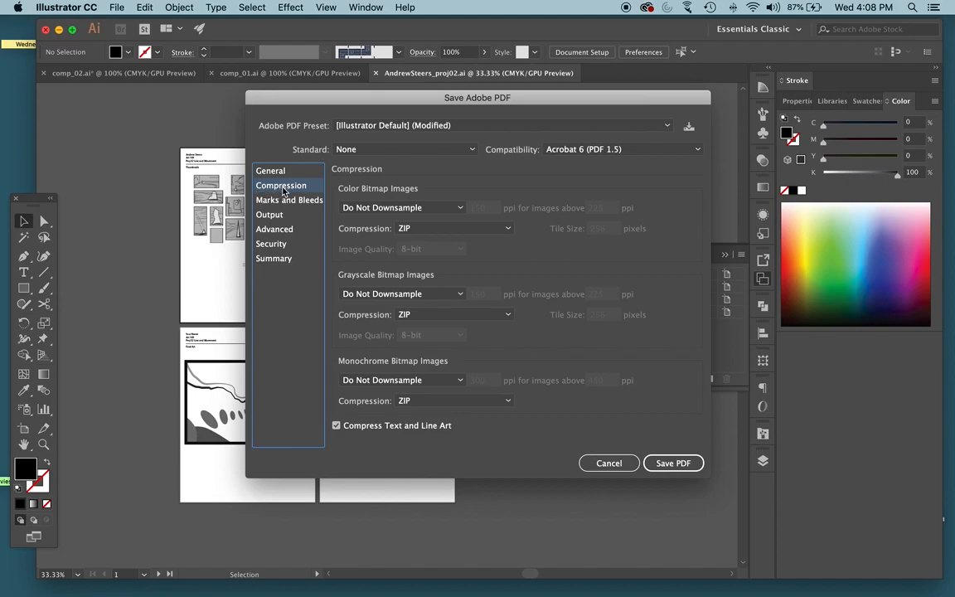
left_click(402, 208)
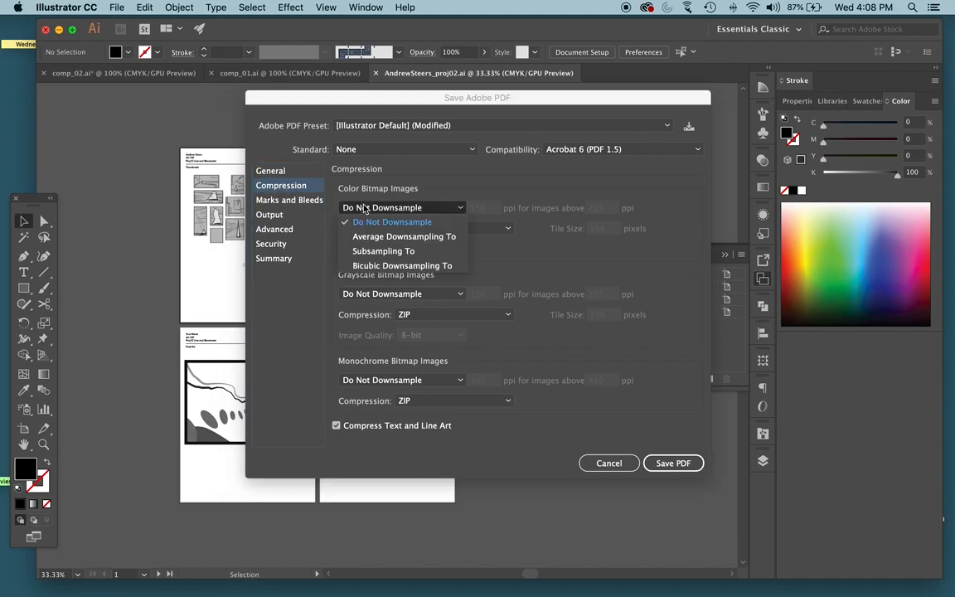
mouse_move(401, 243)
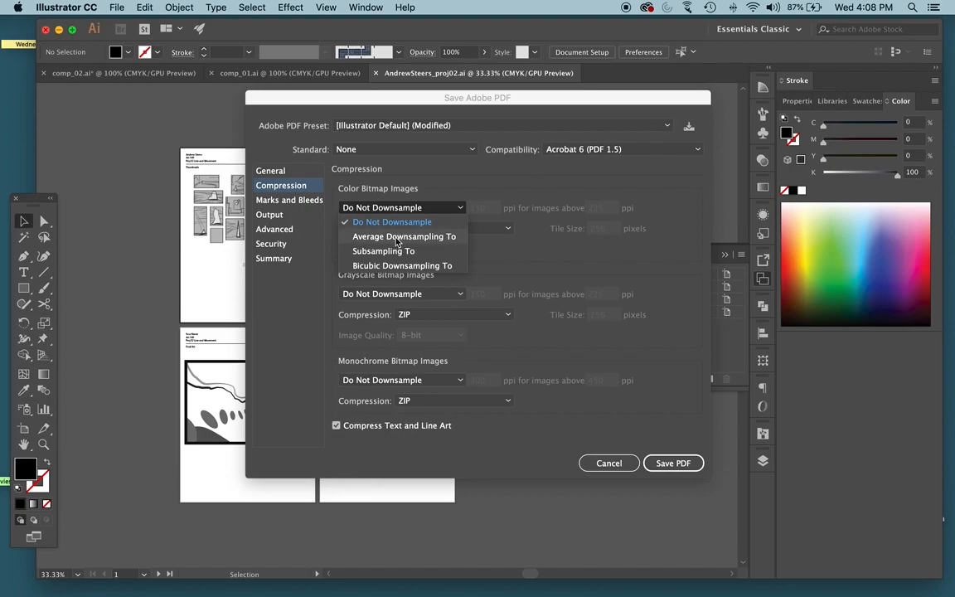
left_click(404, 235)
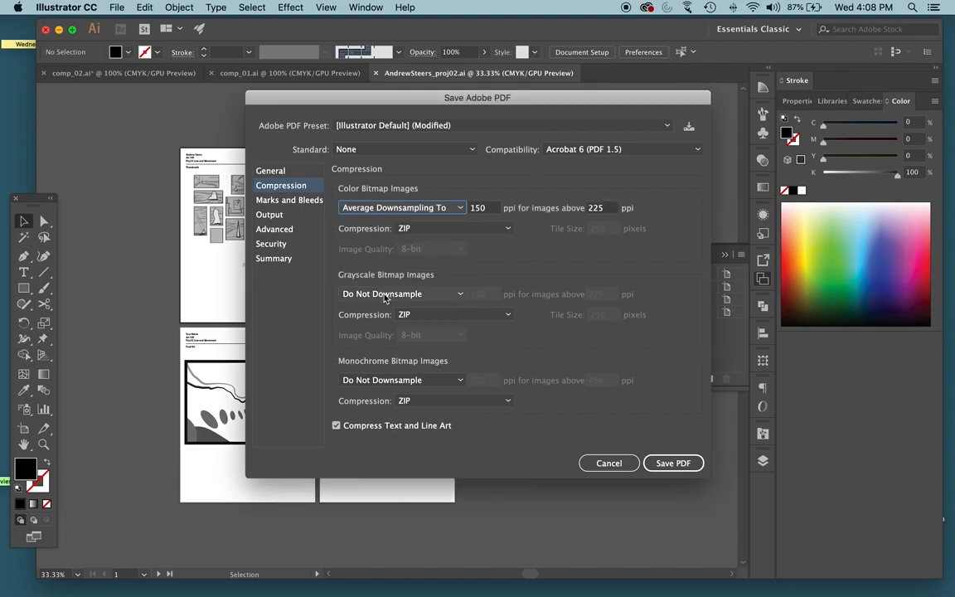
left_click(402, 294)
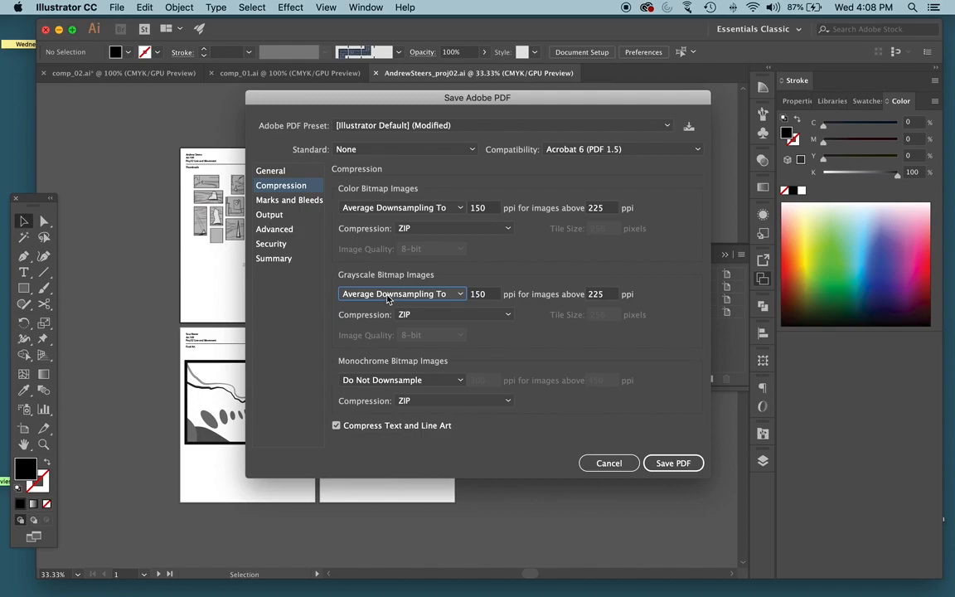
left_click(401, 380)
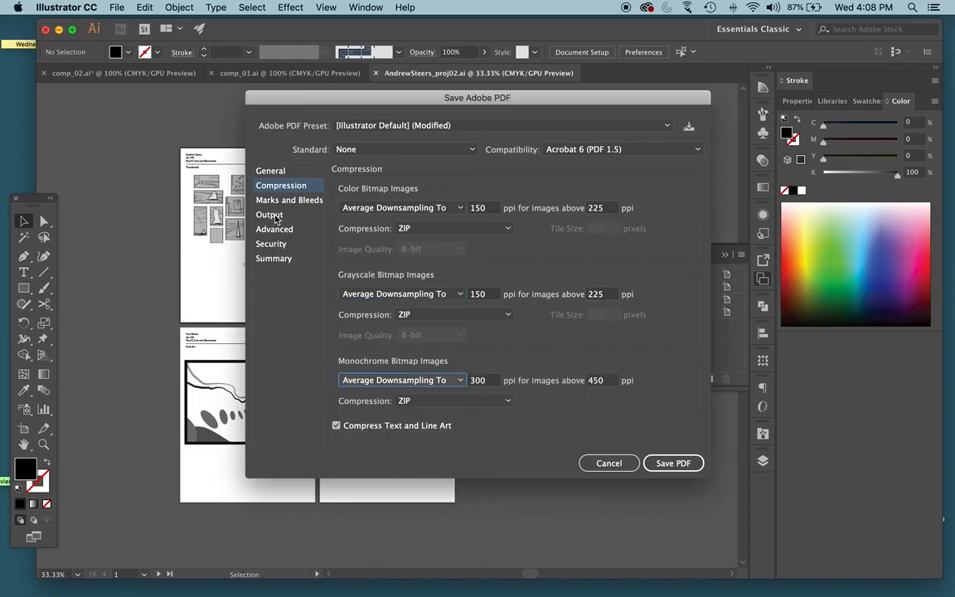
- Set Output to Convert to Destination with destination profiles included, and save the PDF
left_click(268, 214)
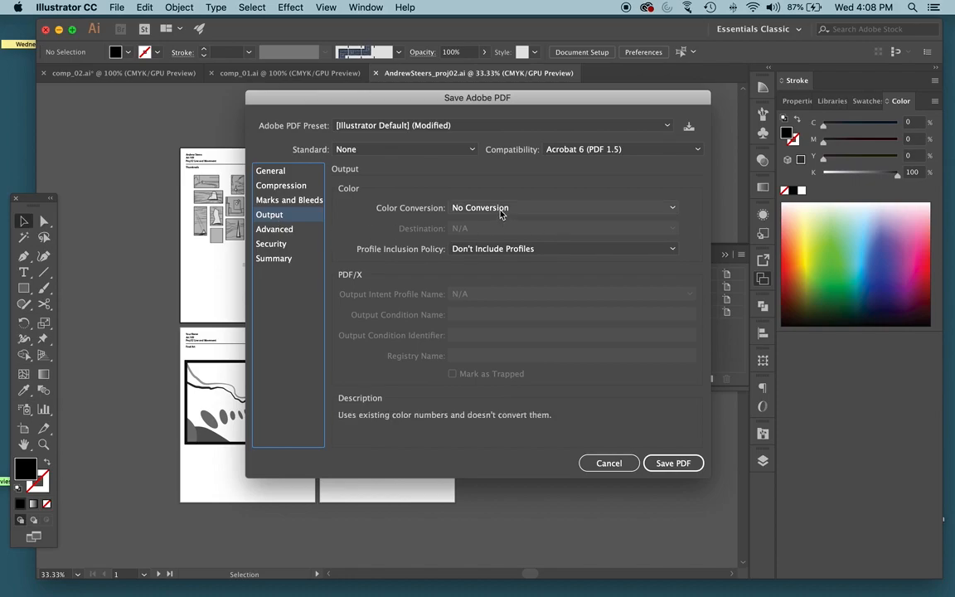
left_click(564, 207)
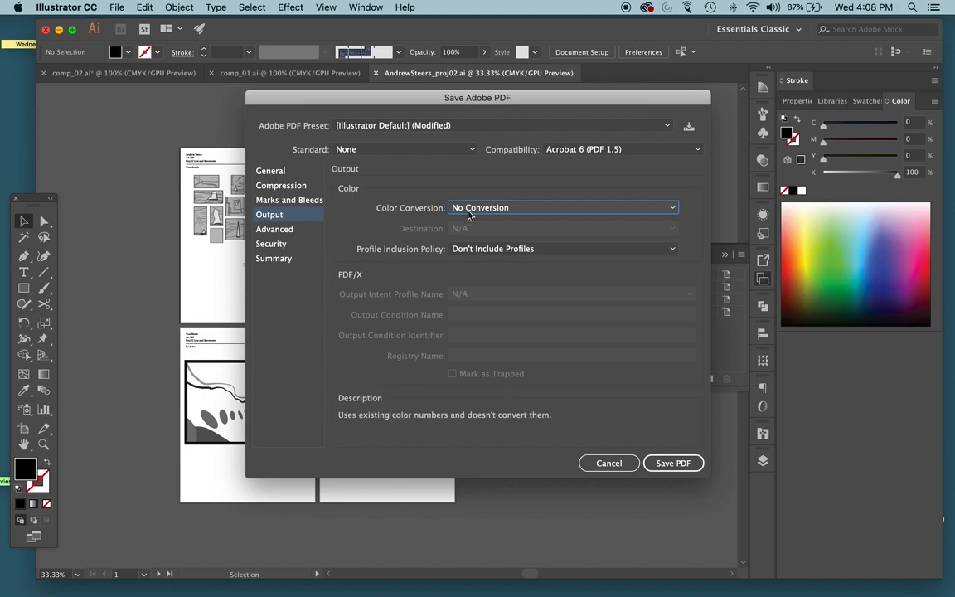
left_click(564, 207)
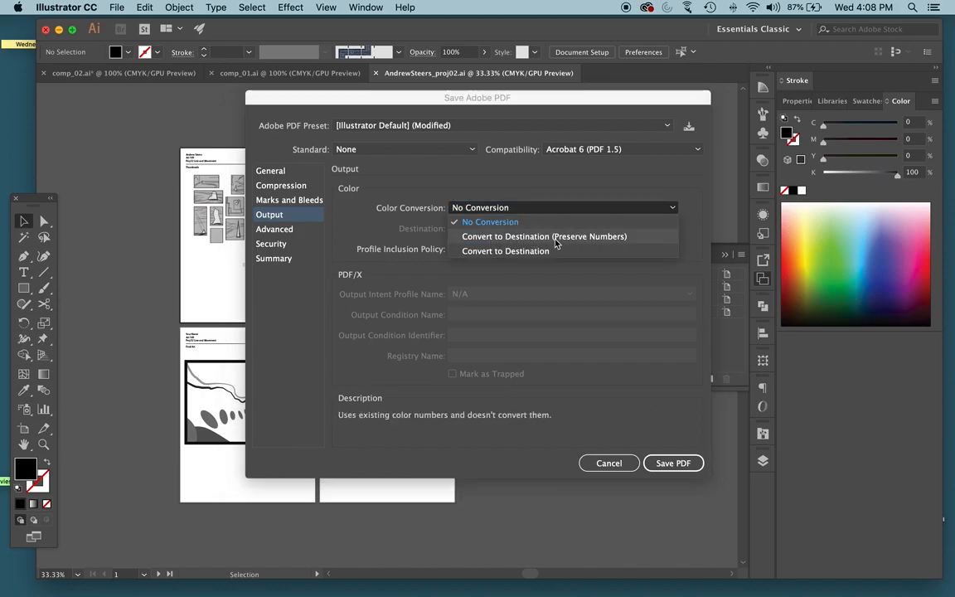
left_click(544, 235)
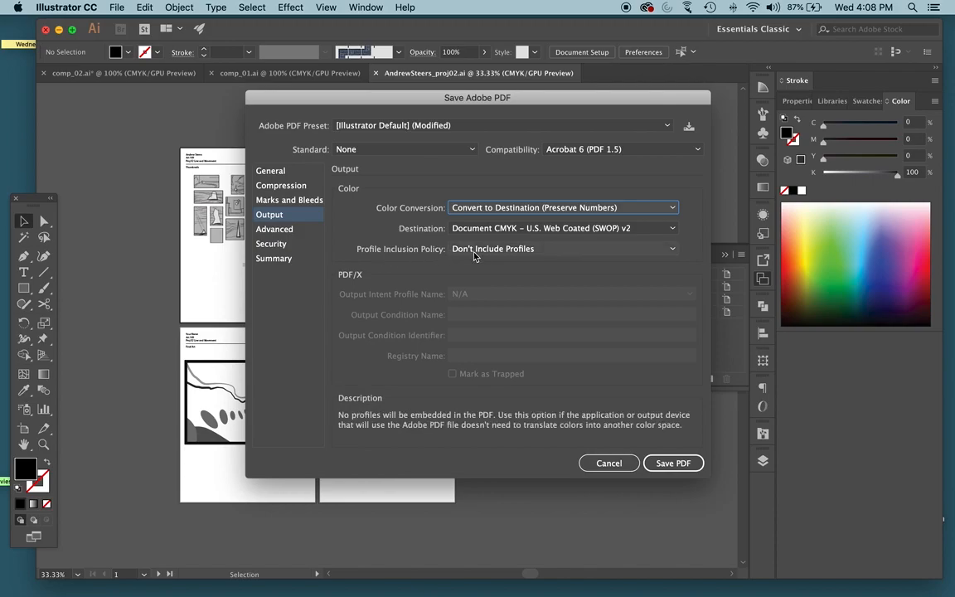
left_click(564, 249)
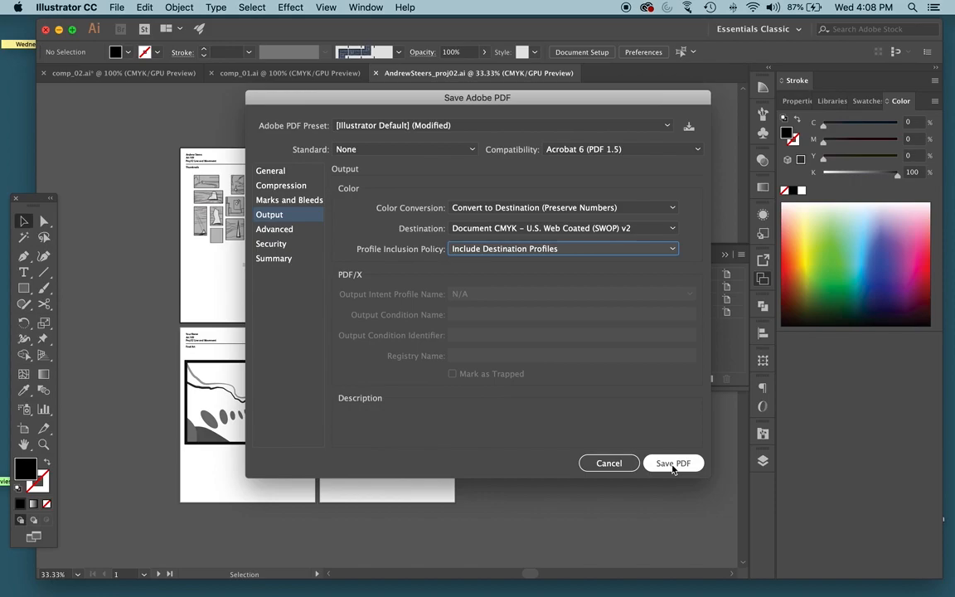
left_click(673, 463)
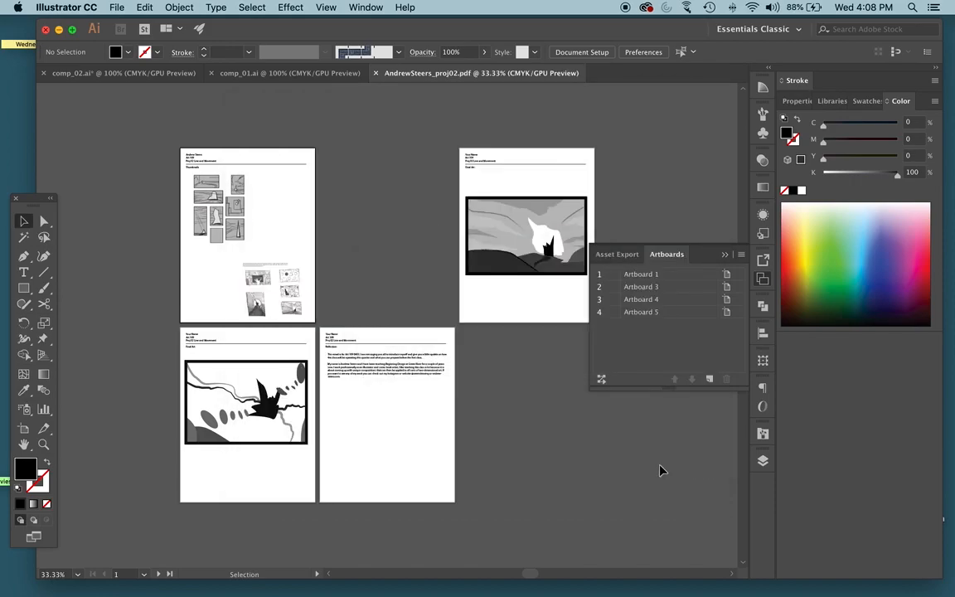
mouse_move(66, 46)
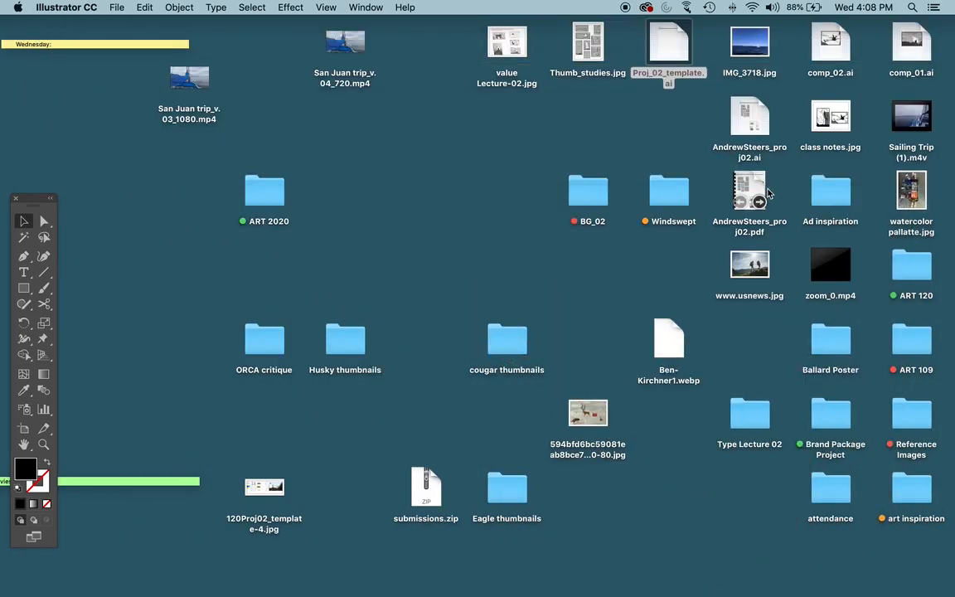
- Select the exported project PDF on the desktop and open it with Preview
left_click(750, 191)
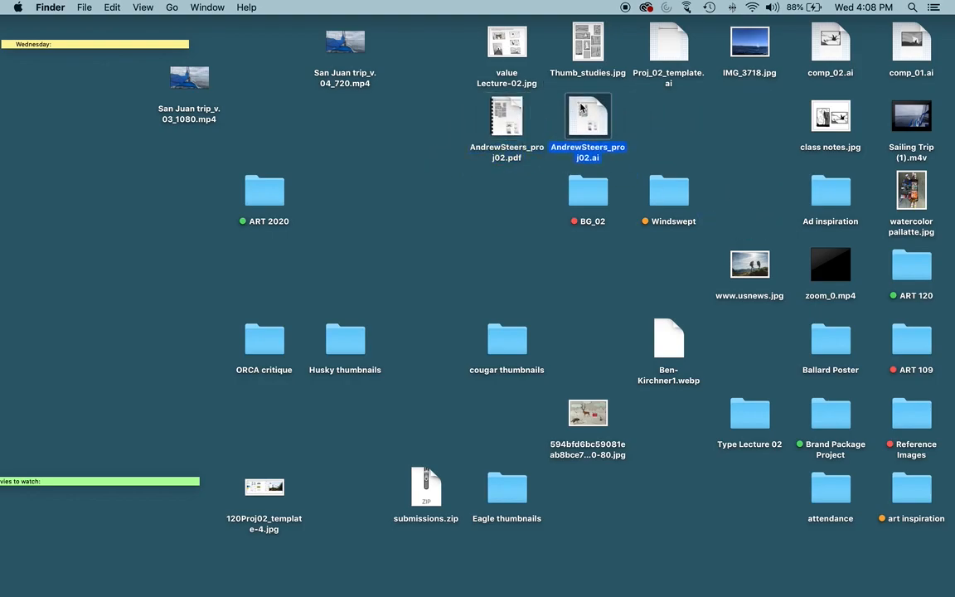
left_click(508, 116)
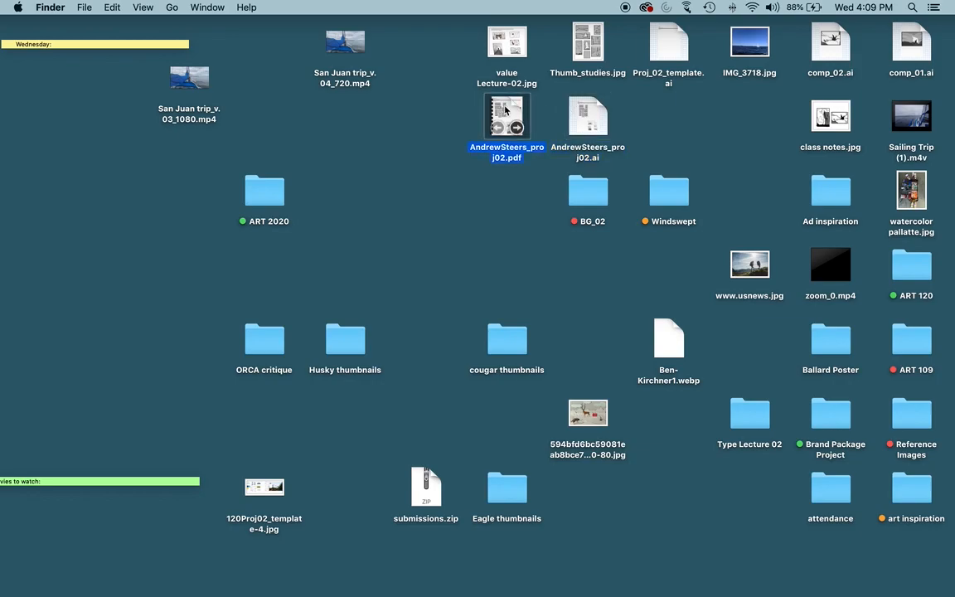
left_click(588, 116)
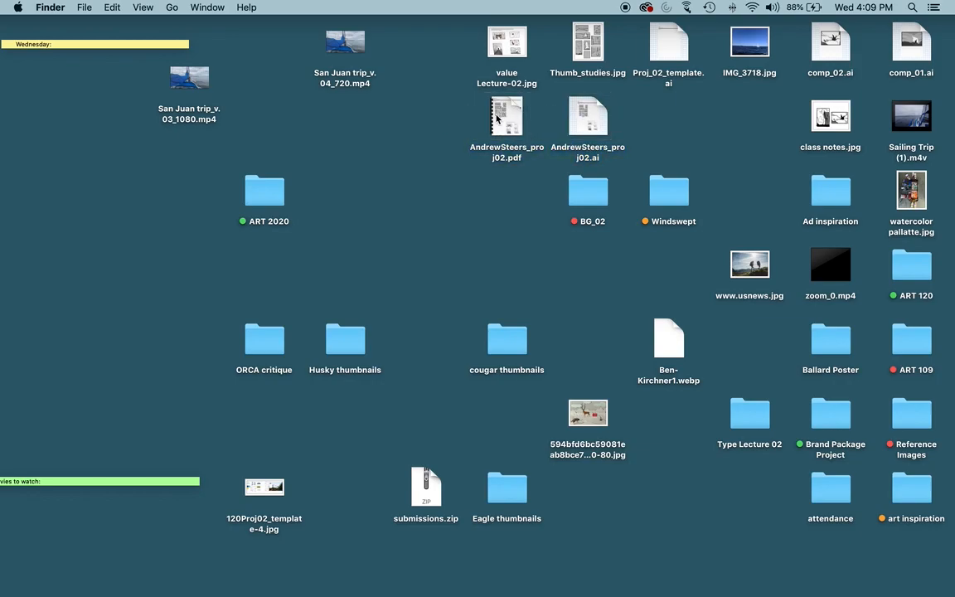
right_click(508, 116)
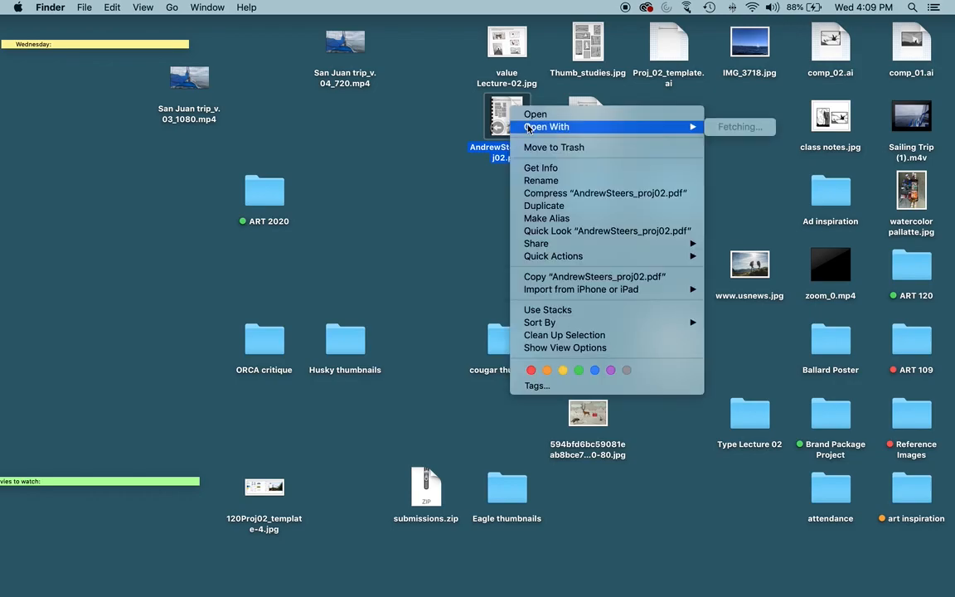
left_click(535, 113)
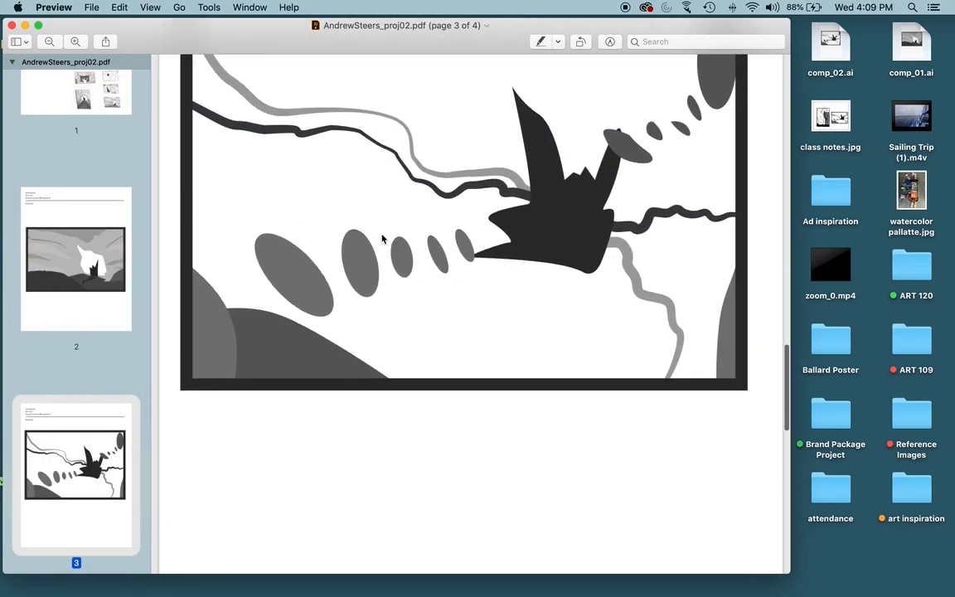
- Scroll down to page 3 and the reflection text on the last page
scroll("down", 3)
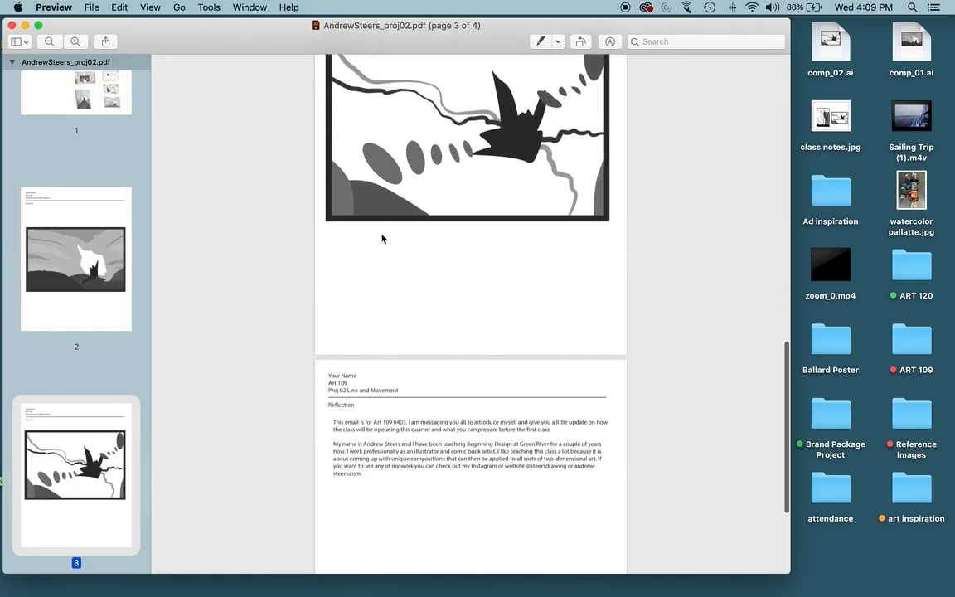